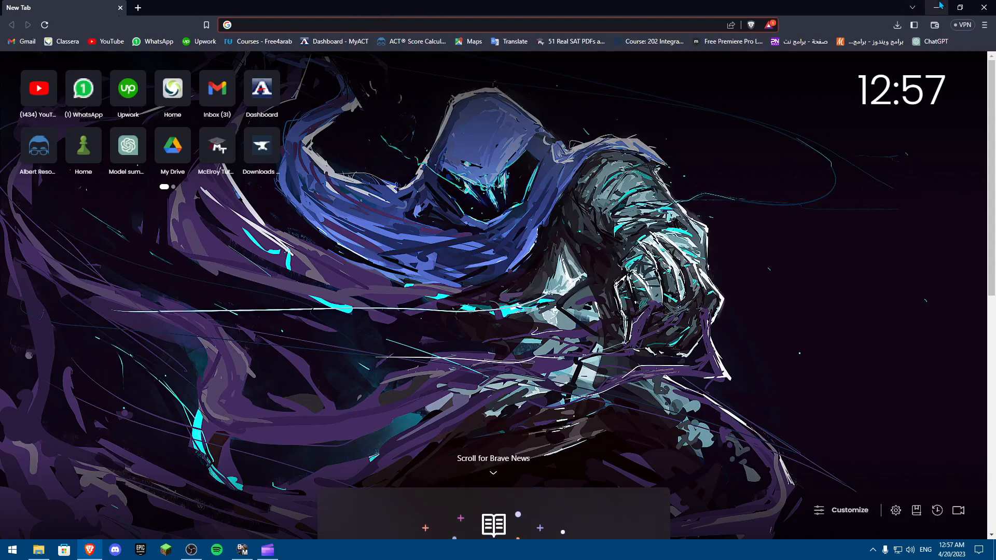
mouse_move(286, 383)
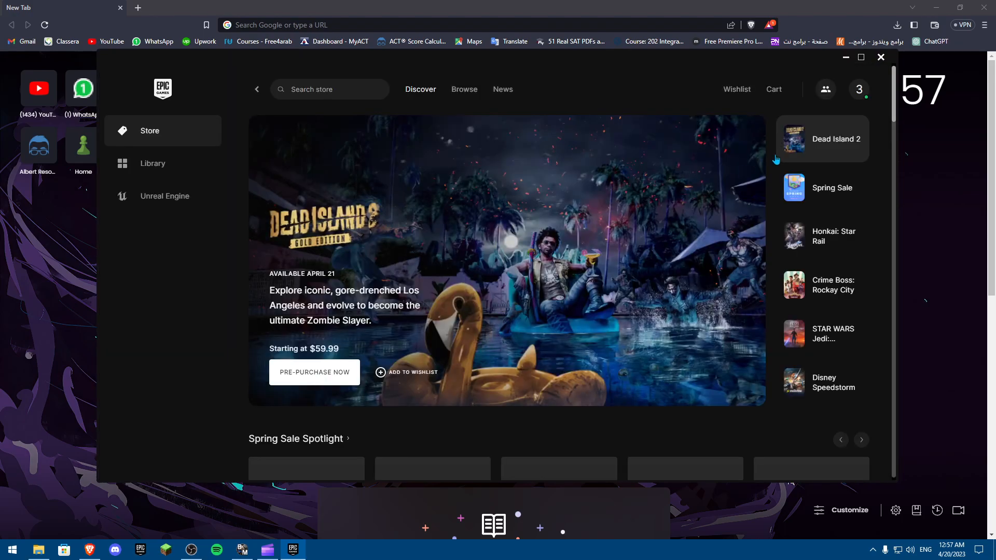
mouse_move(860, 87)
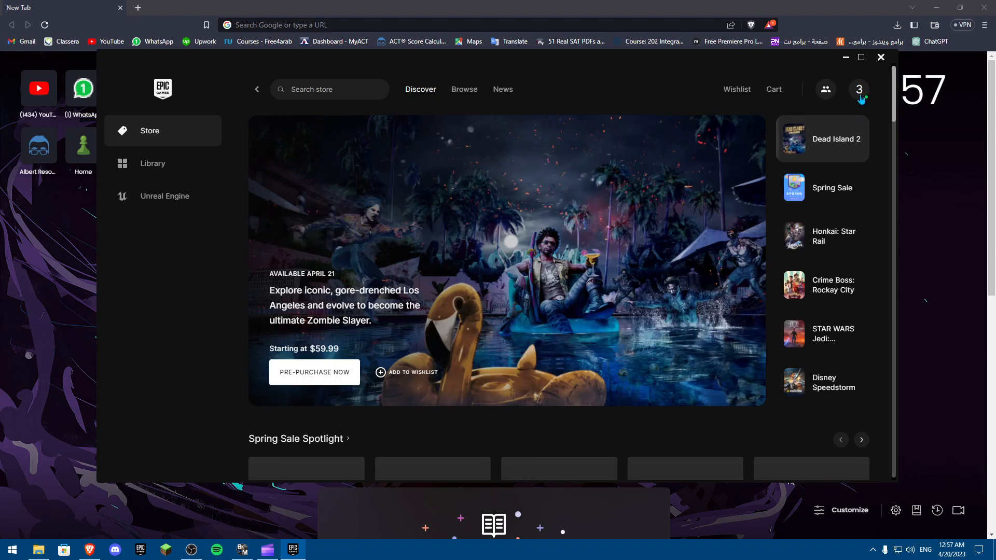
Choose Account from the launcher's profile avatar menu to open Epic account settings in Brave
click(860, 88)
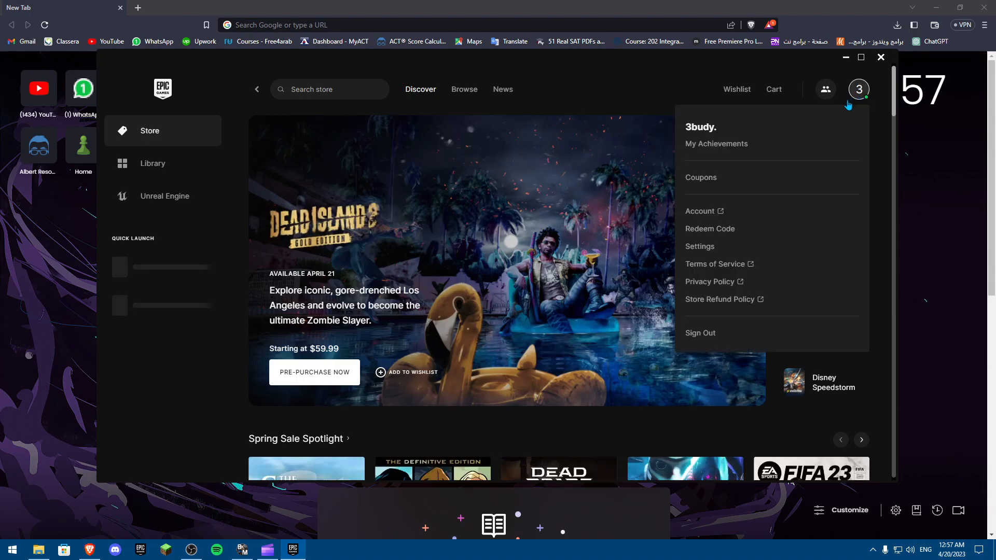
click(699, 212)
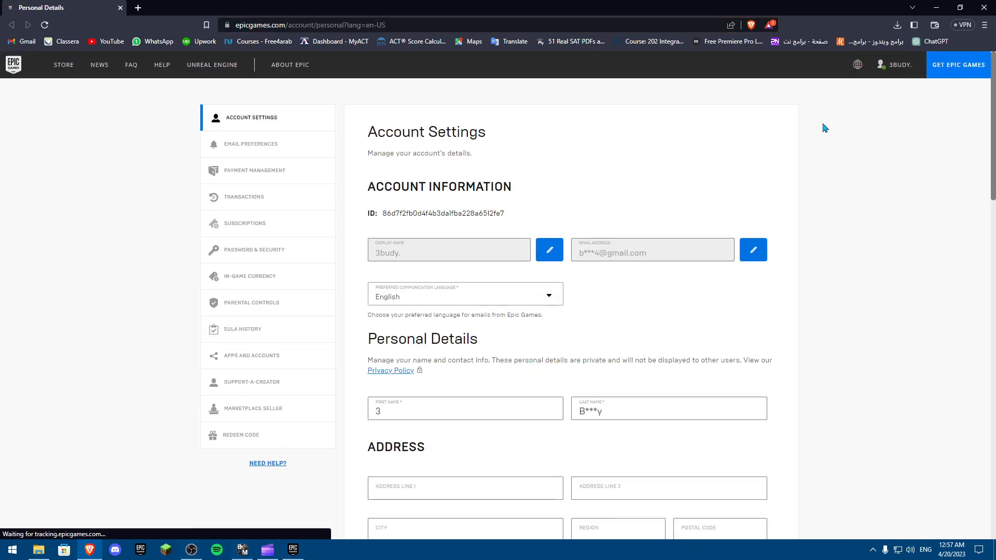
mouse_move(350, 316)
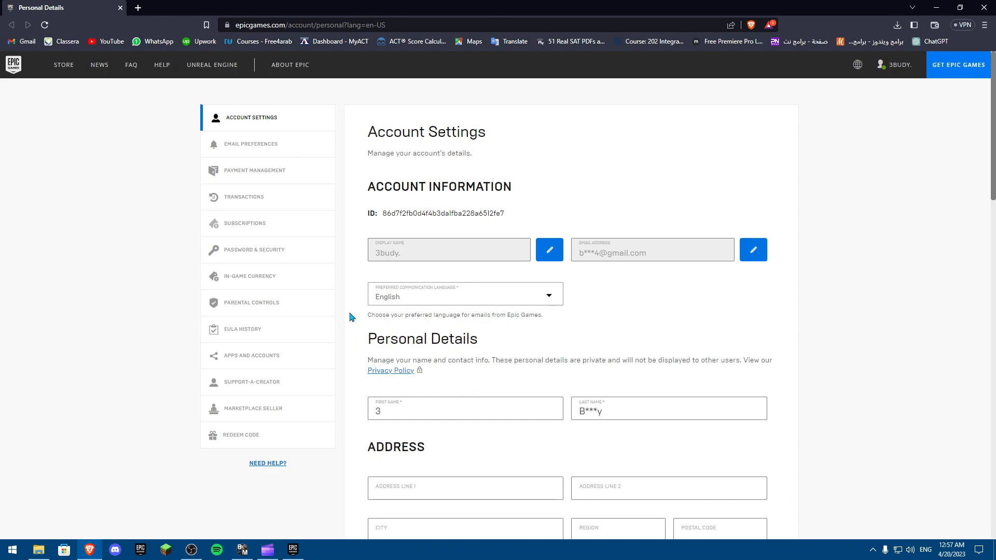
mouse_move(485, 214)
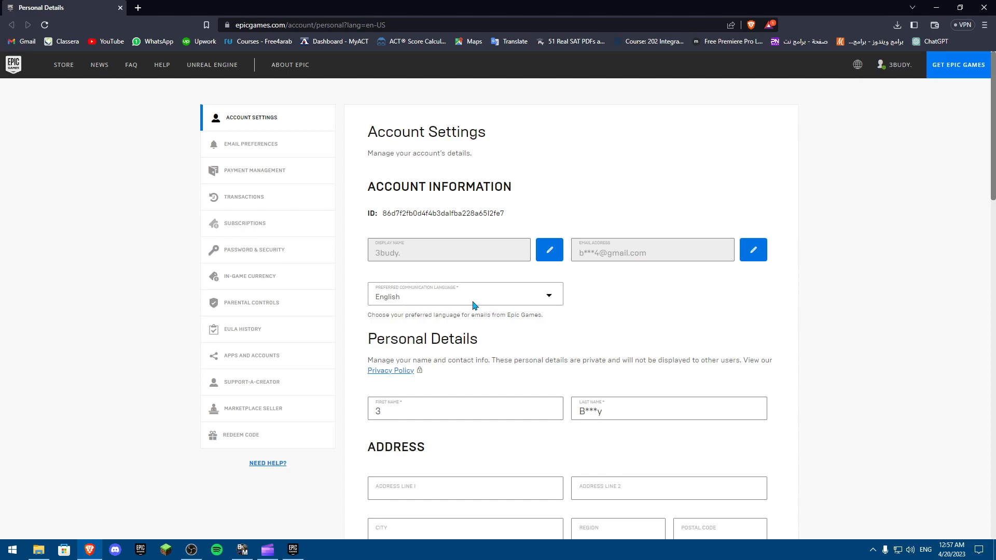
scroll(down, 3)
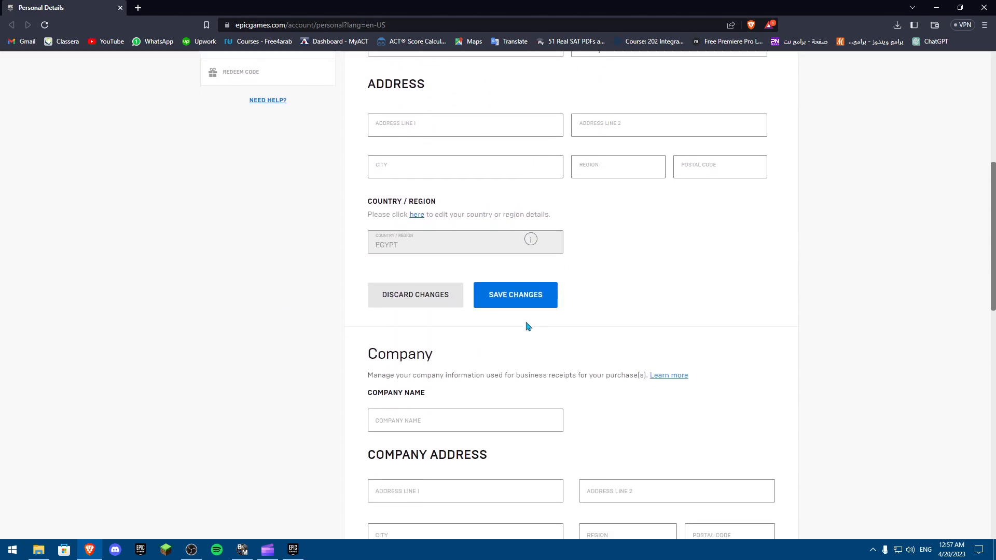
scroll(down, 3)
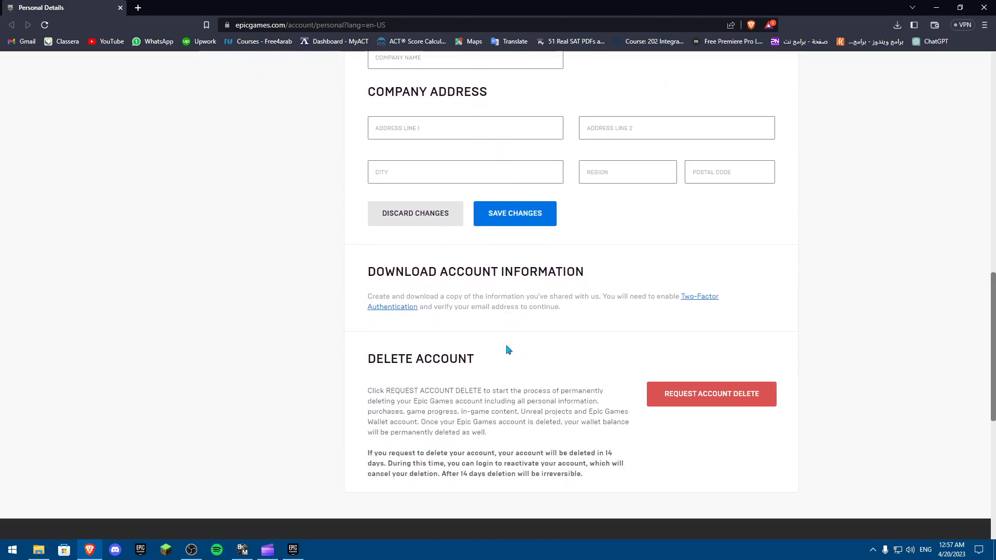
scroll(down, 3)
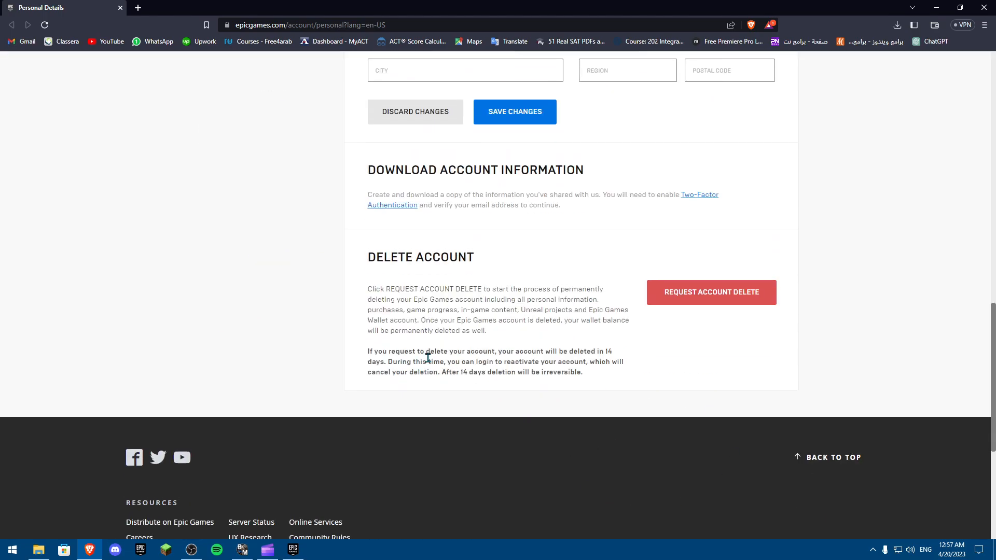
scroll(up, 3)
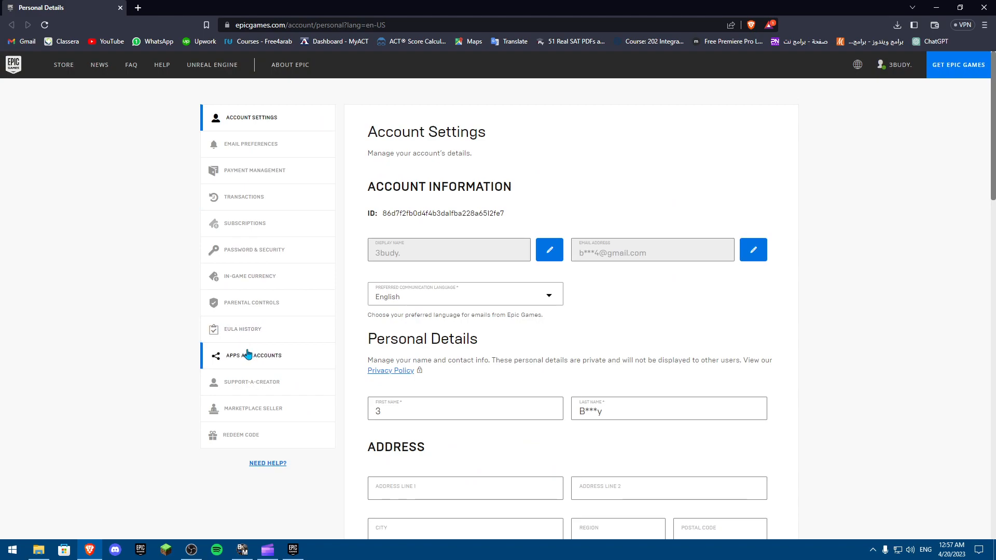
Go to Apps and Accounts, show the Accounts list, and start connecting Steam
click(254, 356)
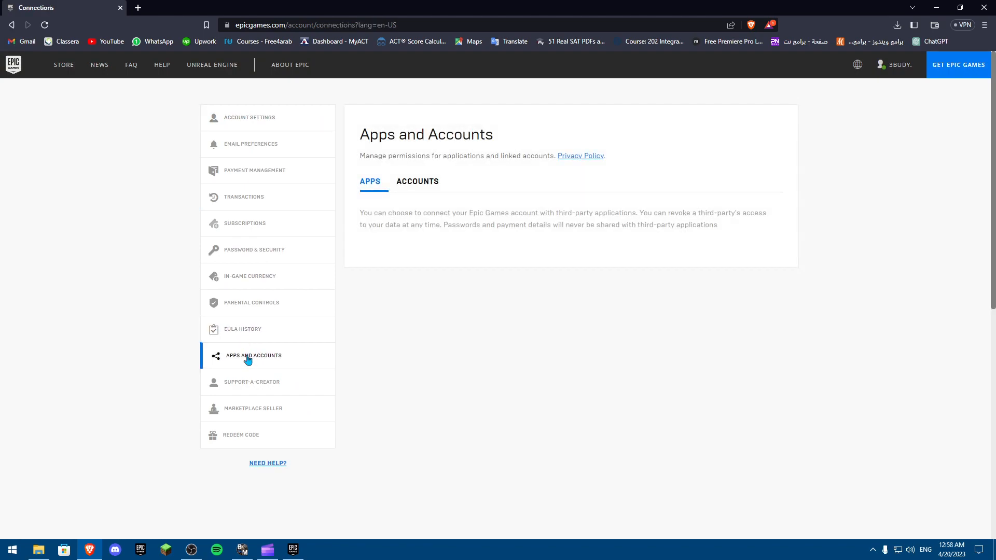
mouse_move(281, 355)
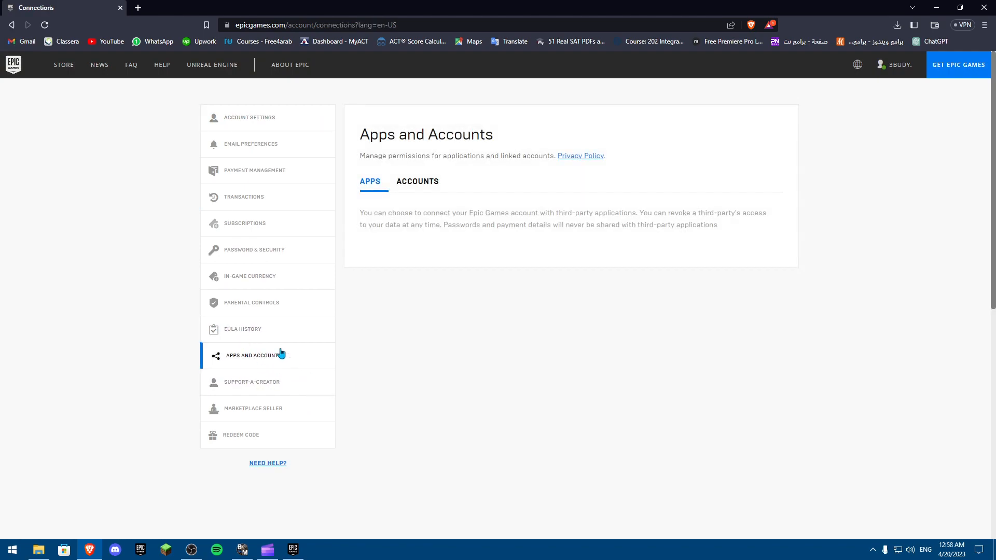
click(417, 181)
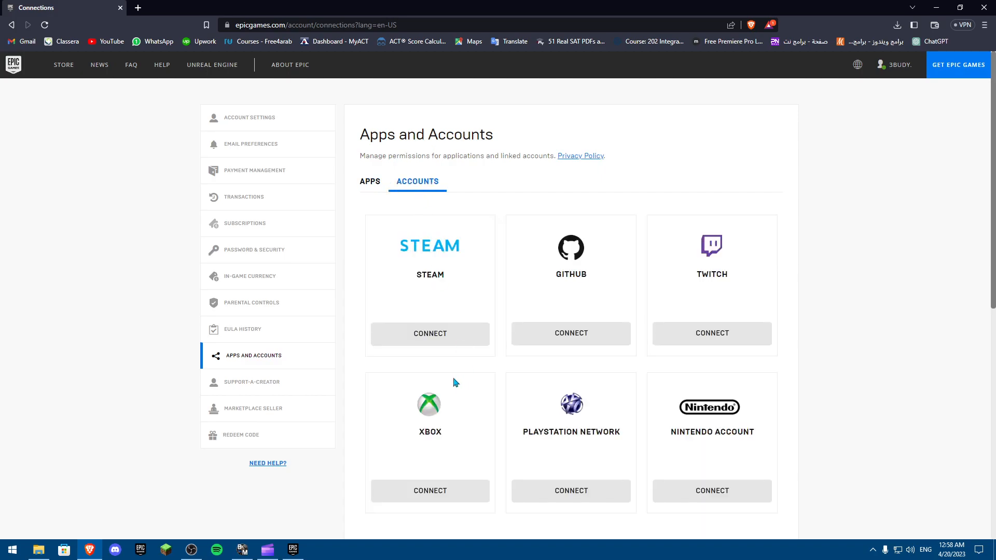
mouse_move(484, 364)
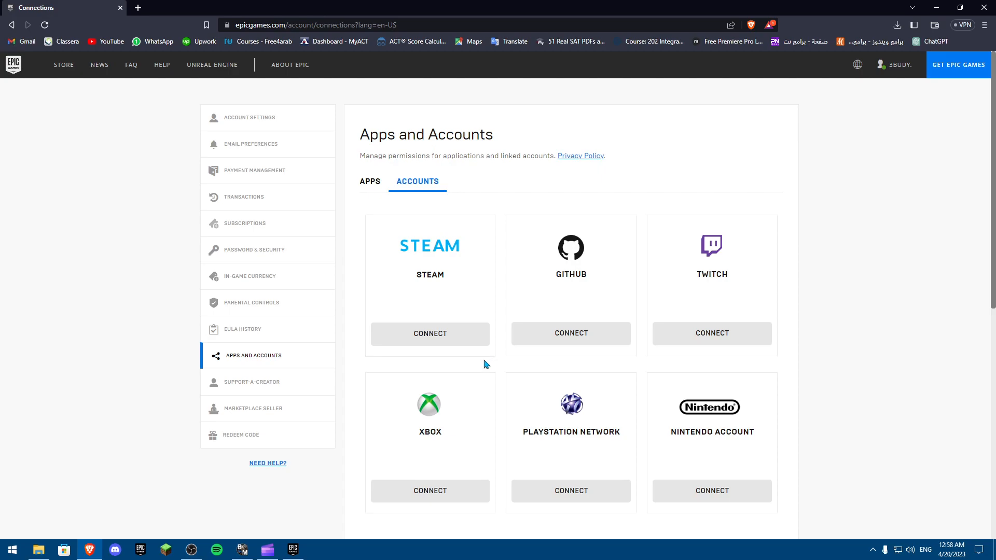
mouse_move(430, 333)
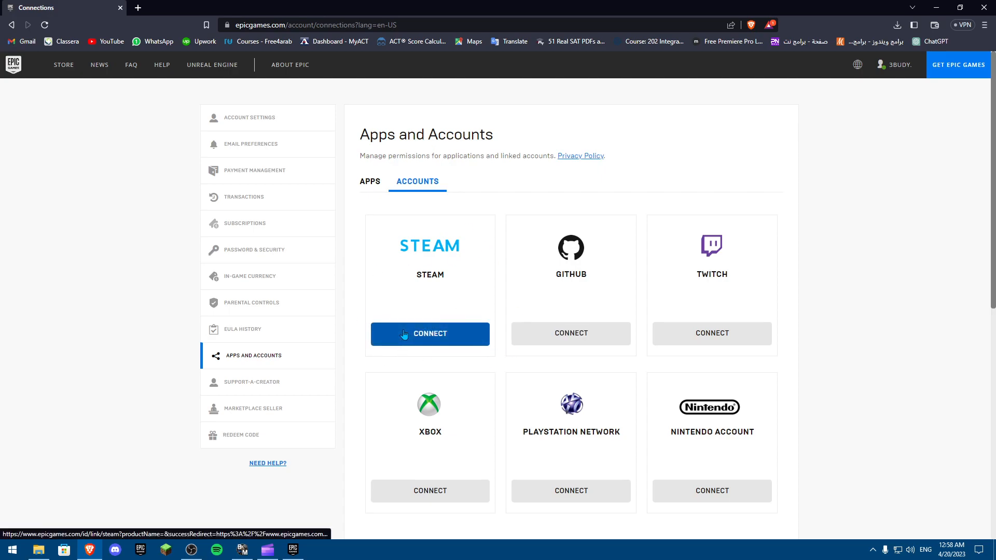
click(430, 334)
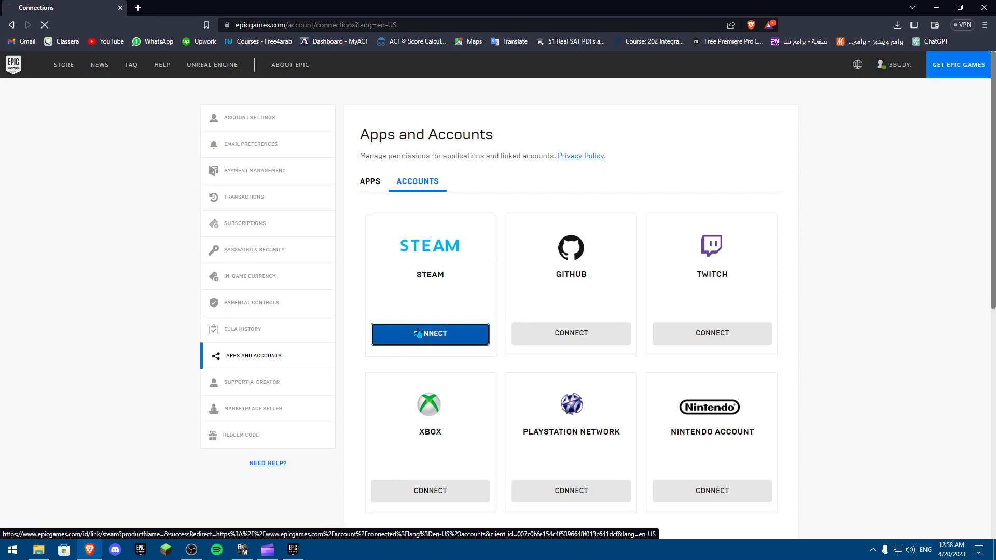
click(429, 333)
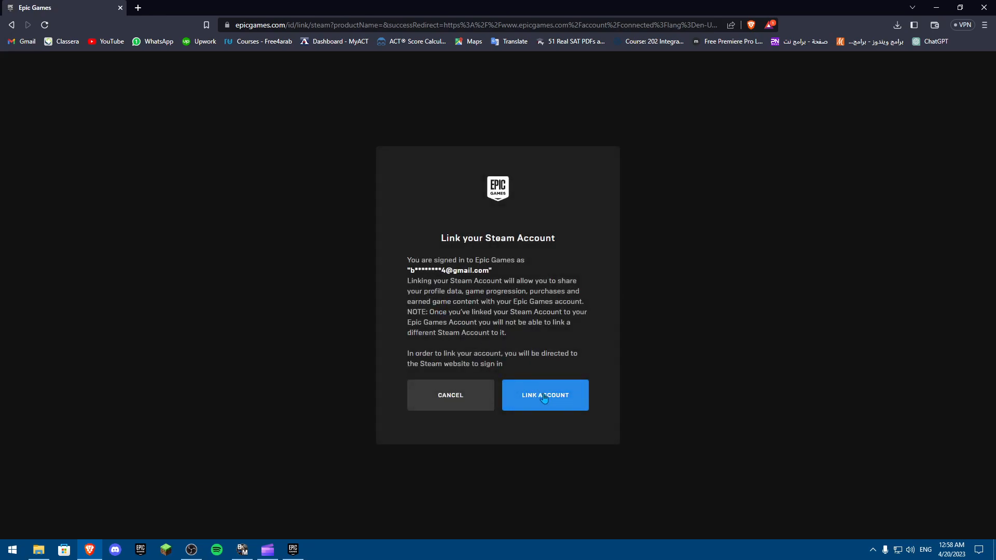
click(544, 395)
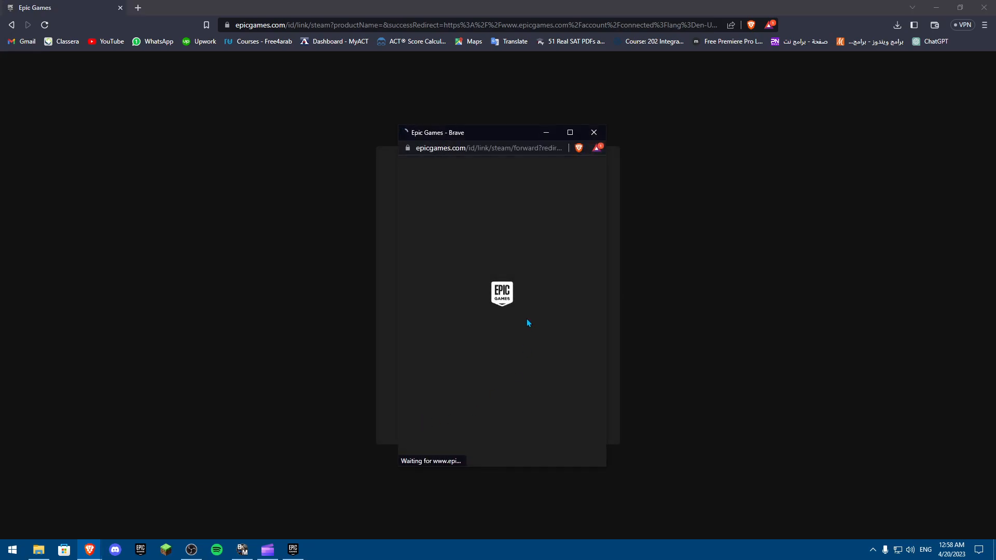
mouse_move(489, 300)
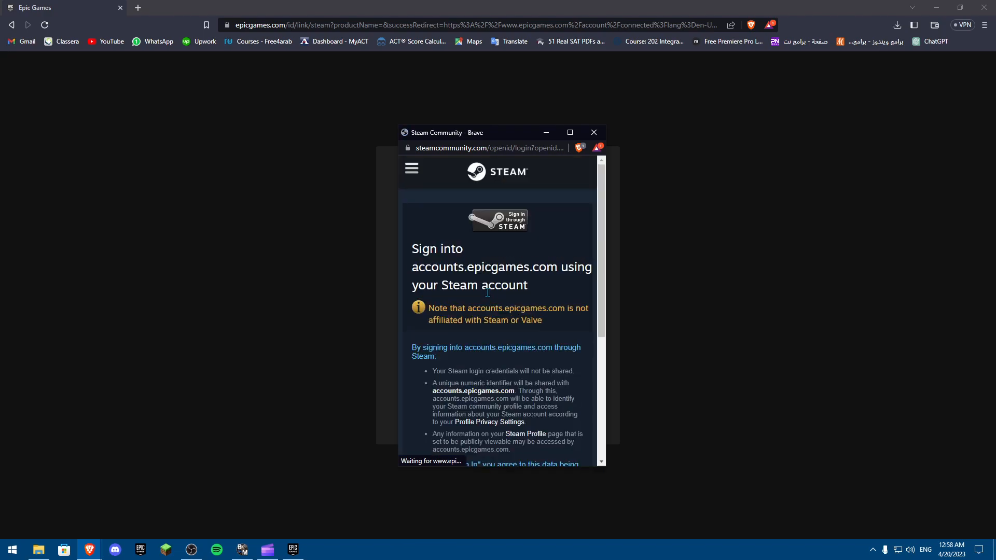
scroll(down, 3)
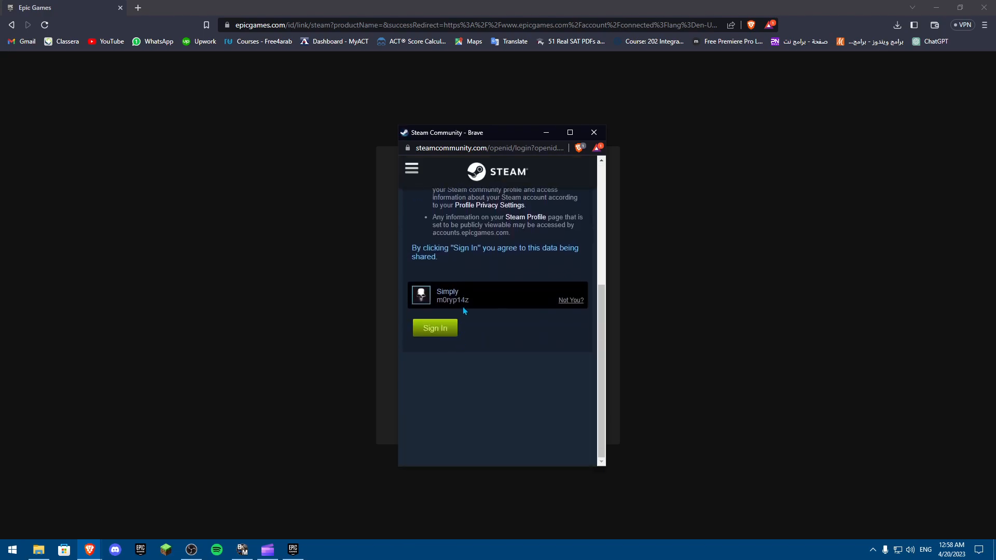
mouse_move(498, 330)
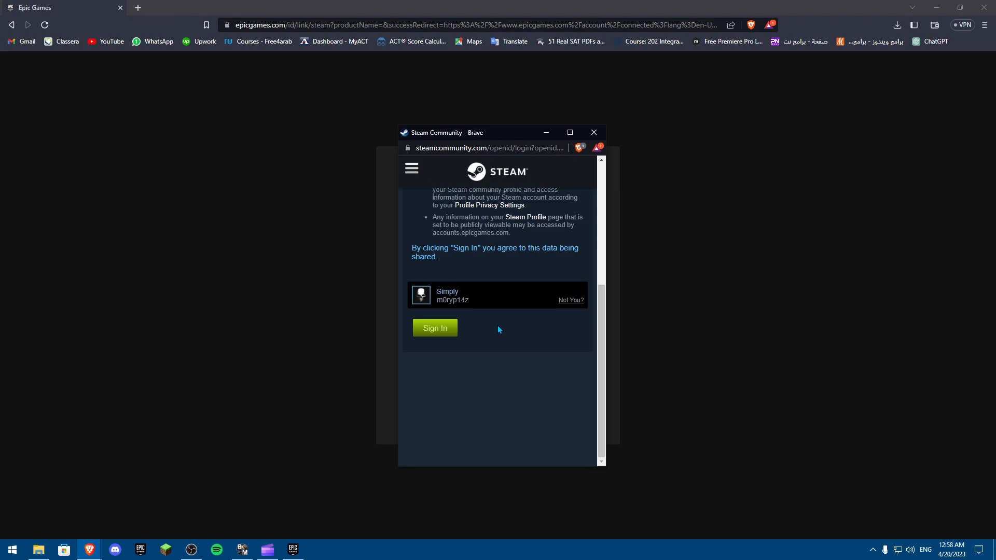
scroll(up, 3)
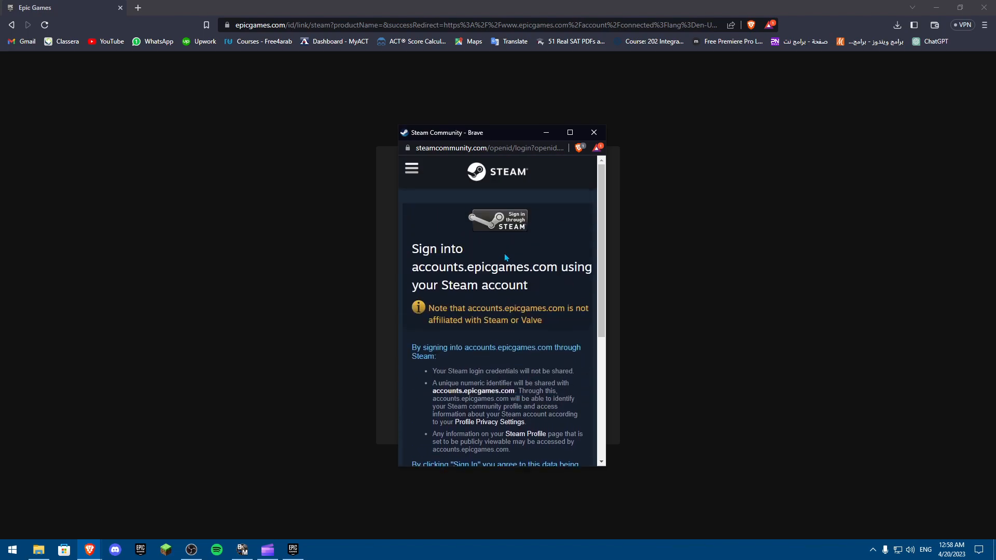
mouse_move(594, 132)
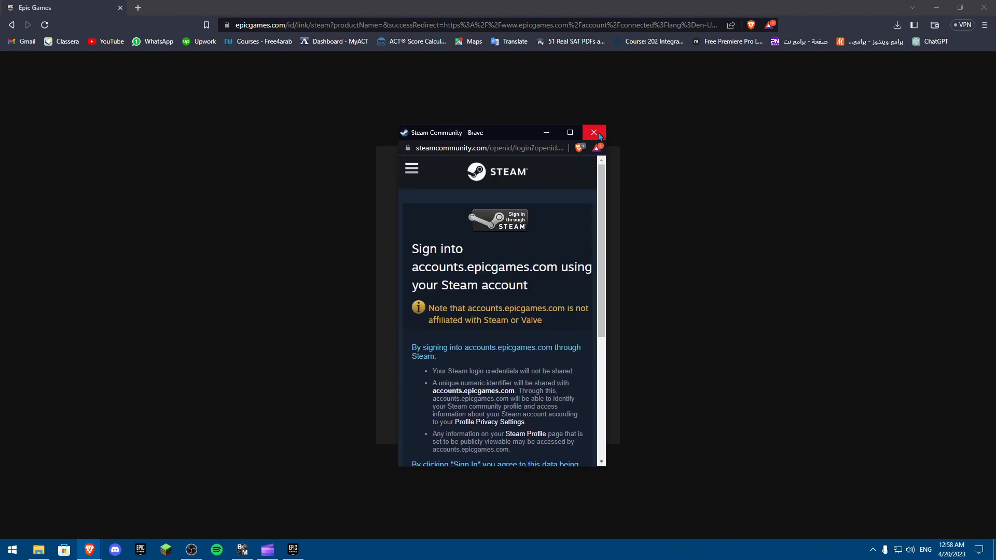
mouse_move(594, 132)
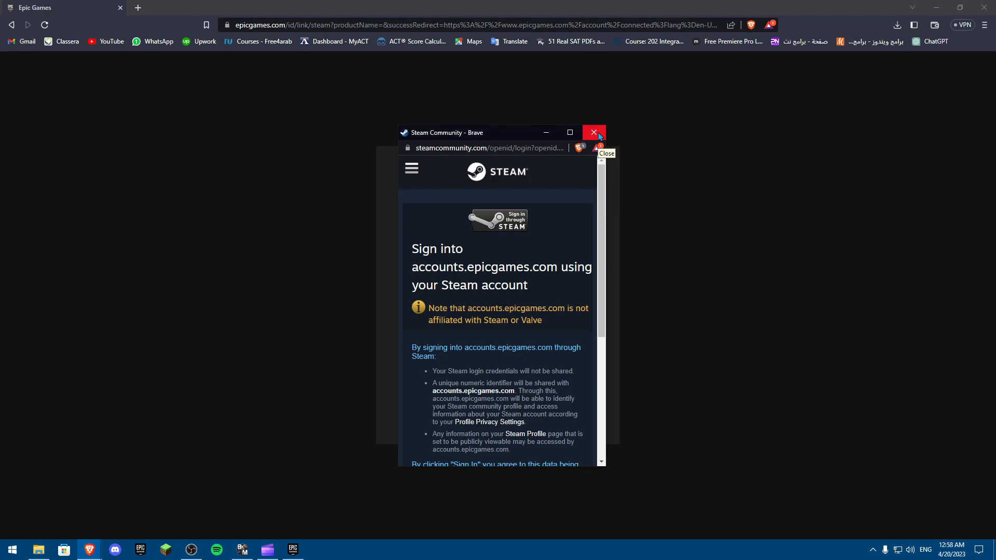
click(593, 133)
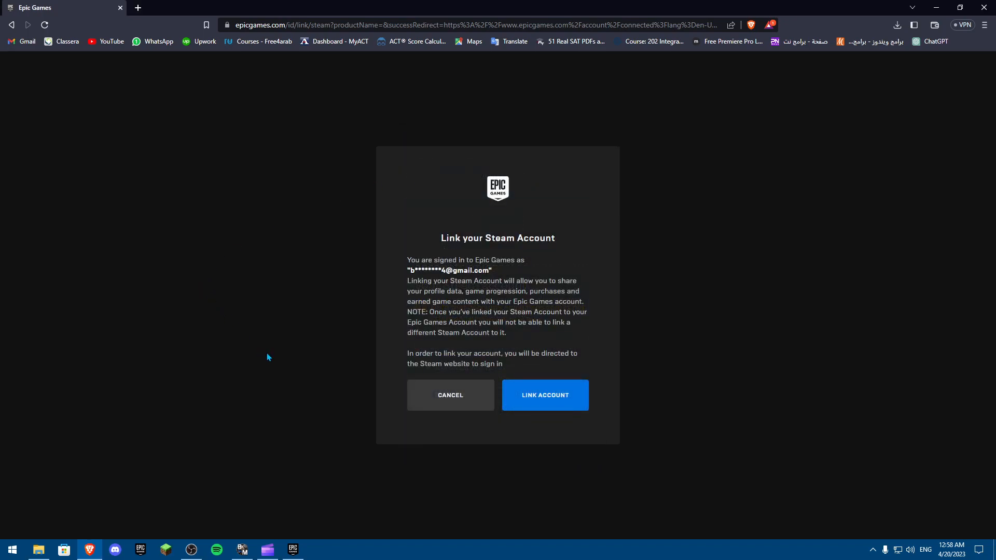